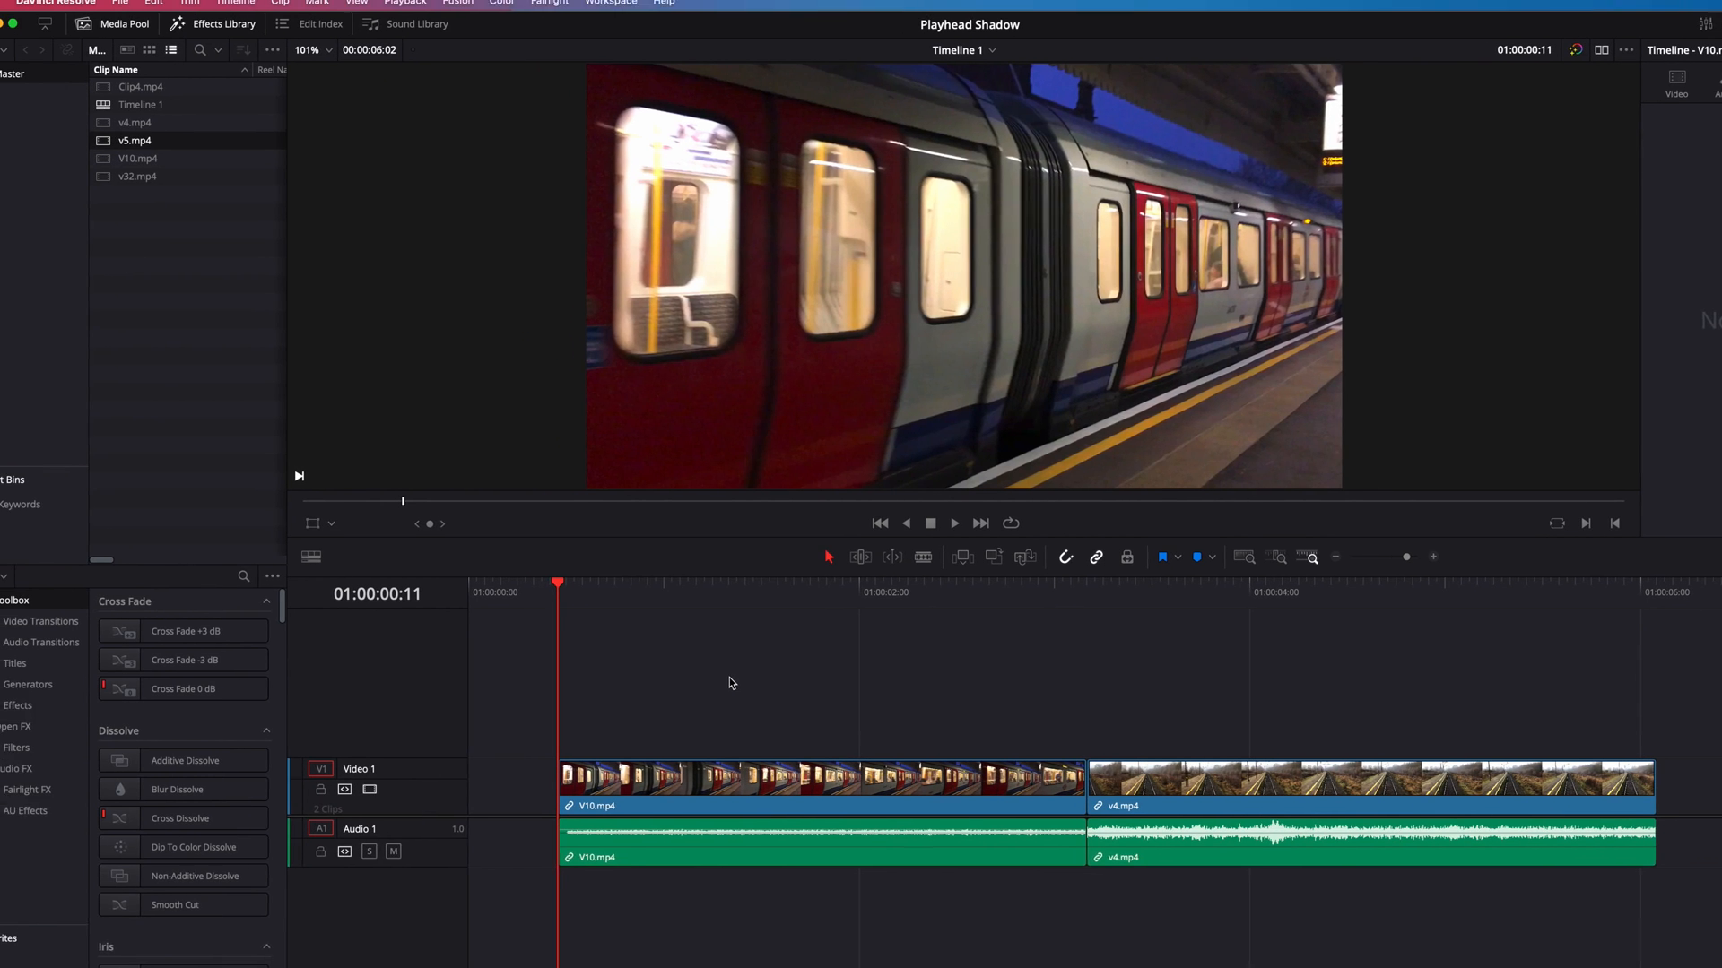
Enable Show Playhead Shadow from the View menu so the timeline playhead gets a shaded region.
left_click(378, 7)
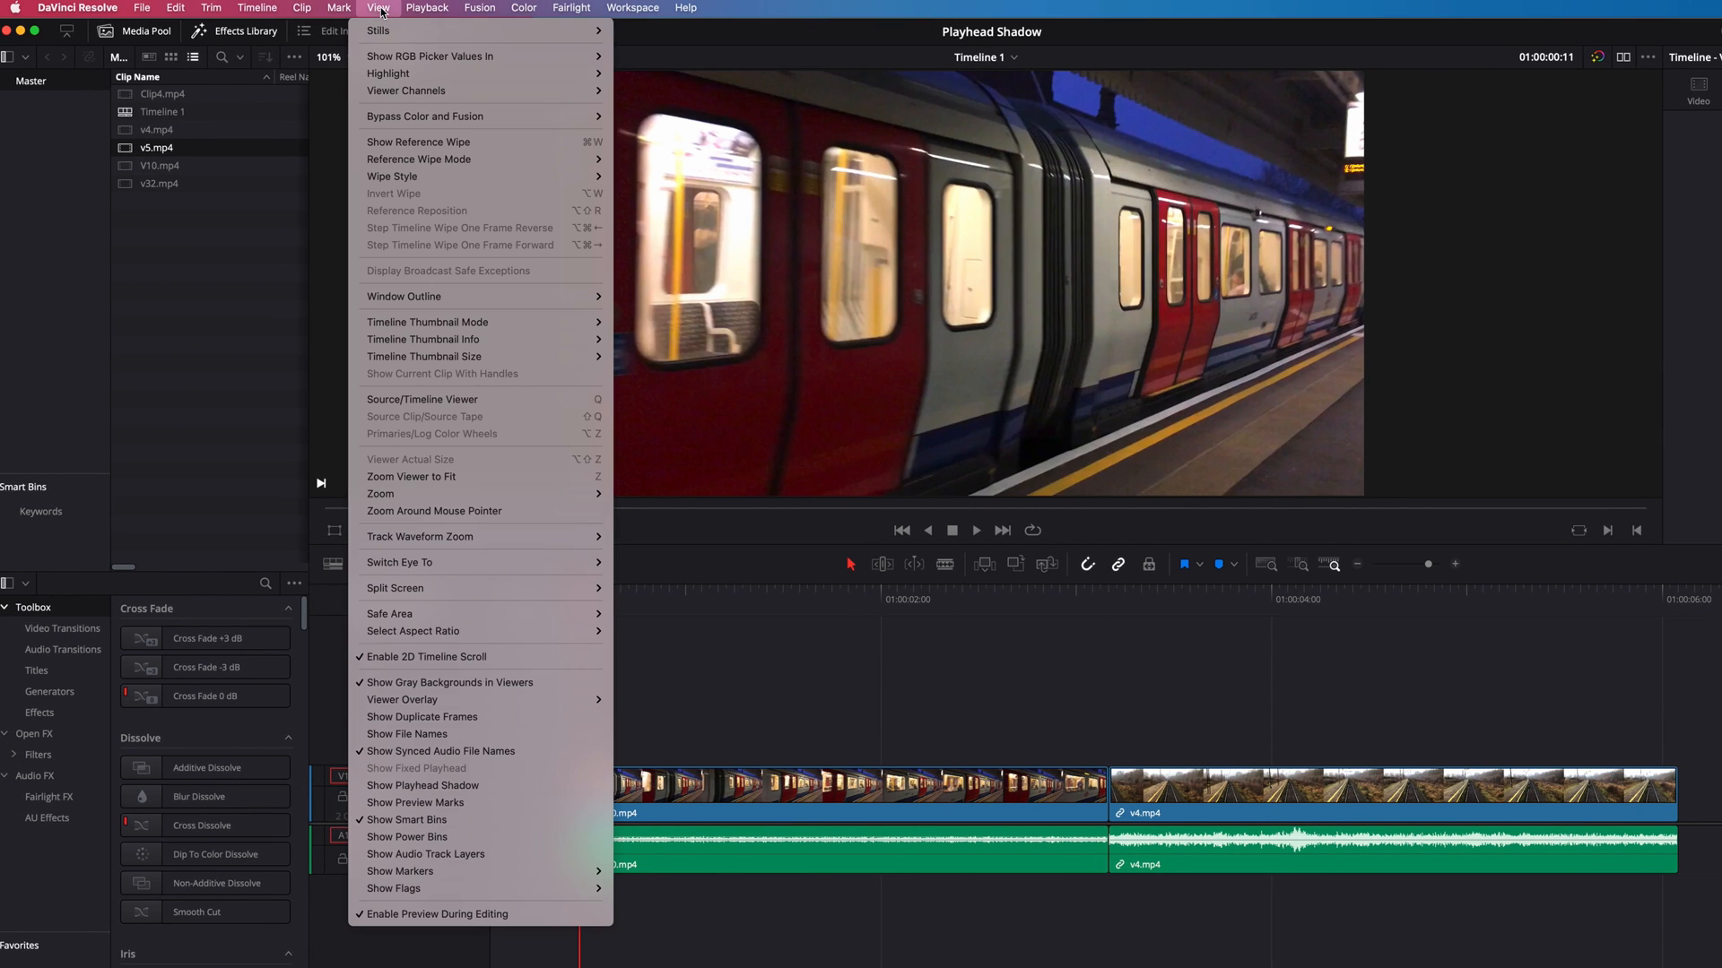
mouse_move(423, 785)
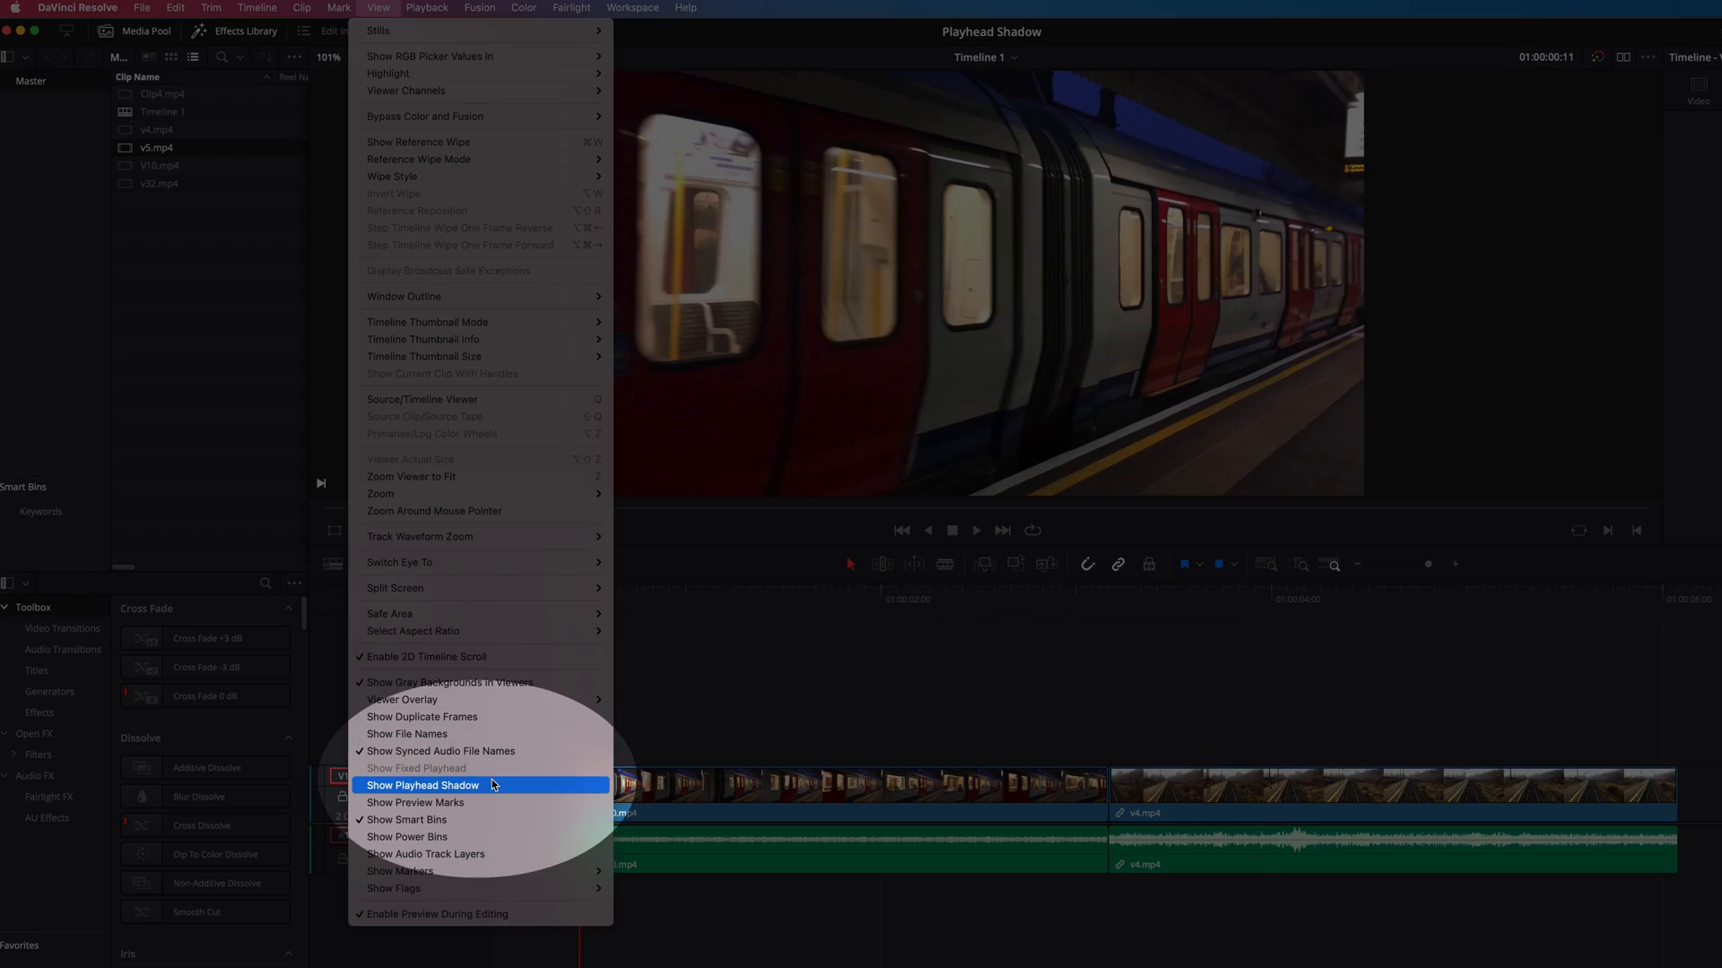
left_click(423, 786)
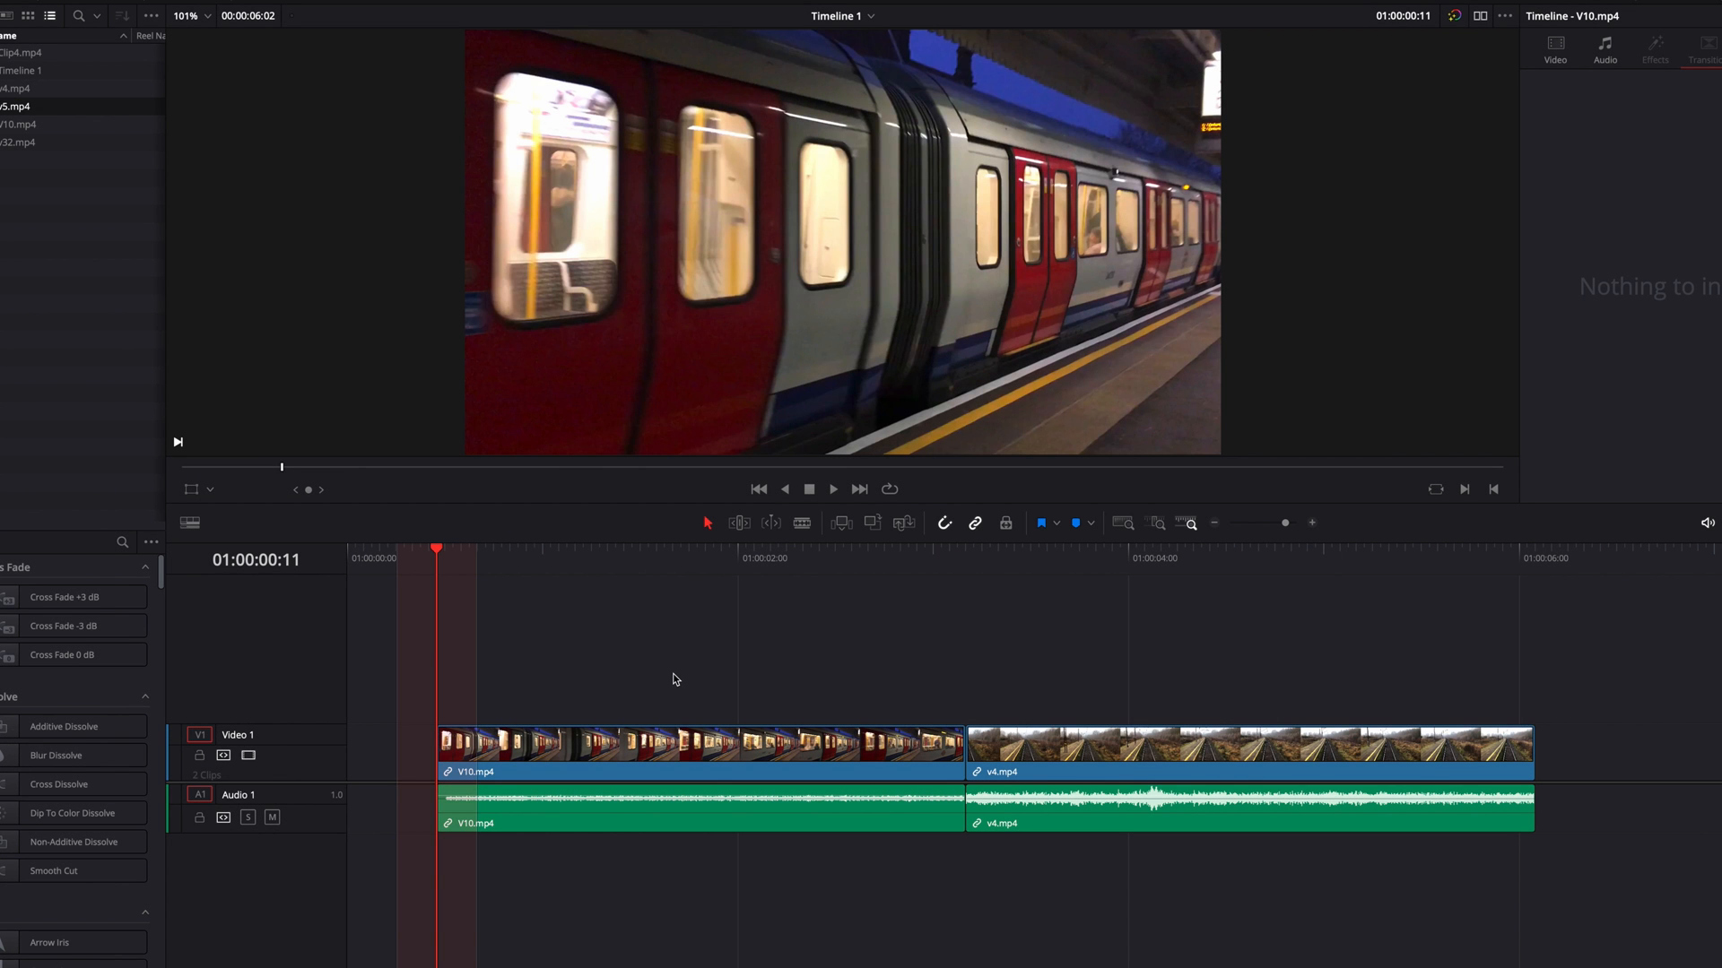
mouse_move(463, 570)
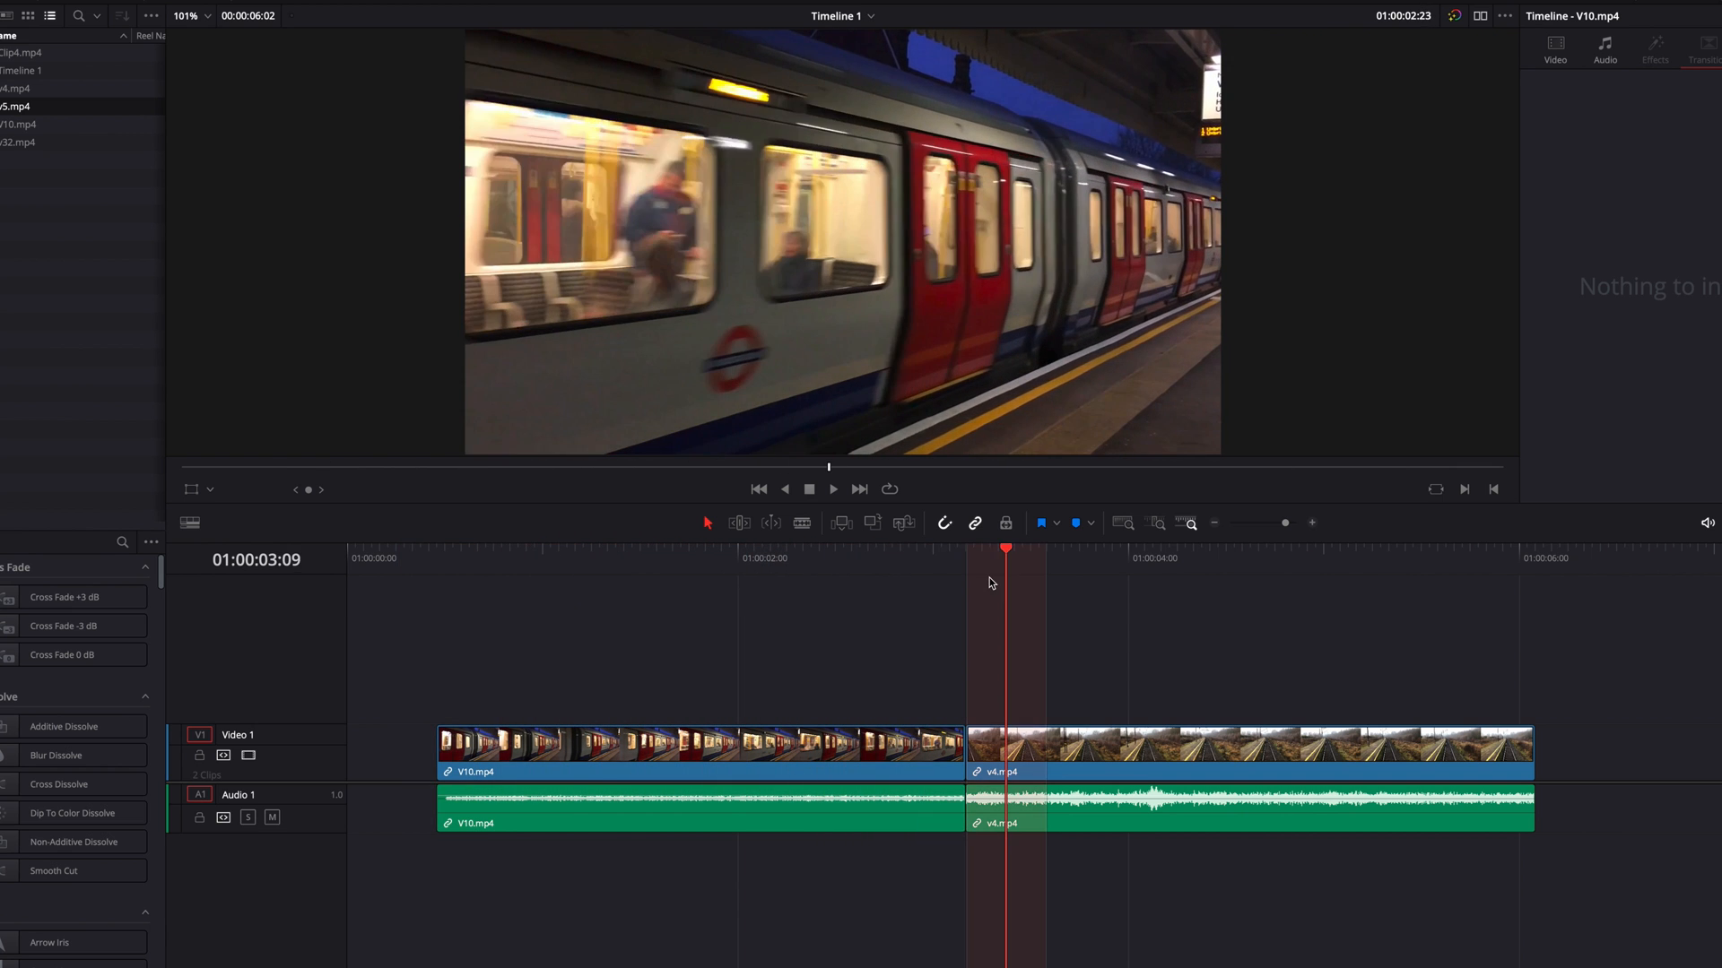
left_click(626, 547)
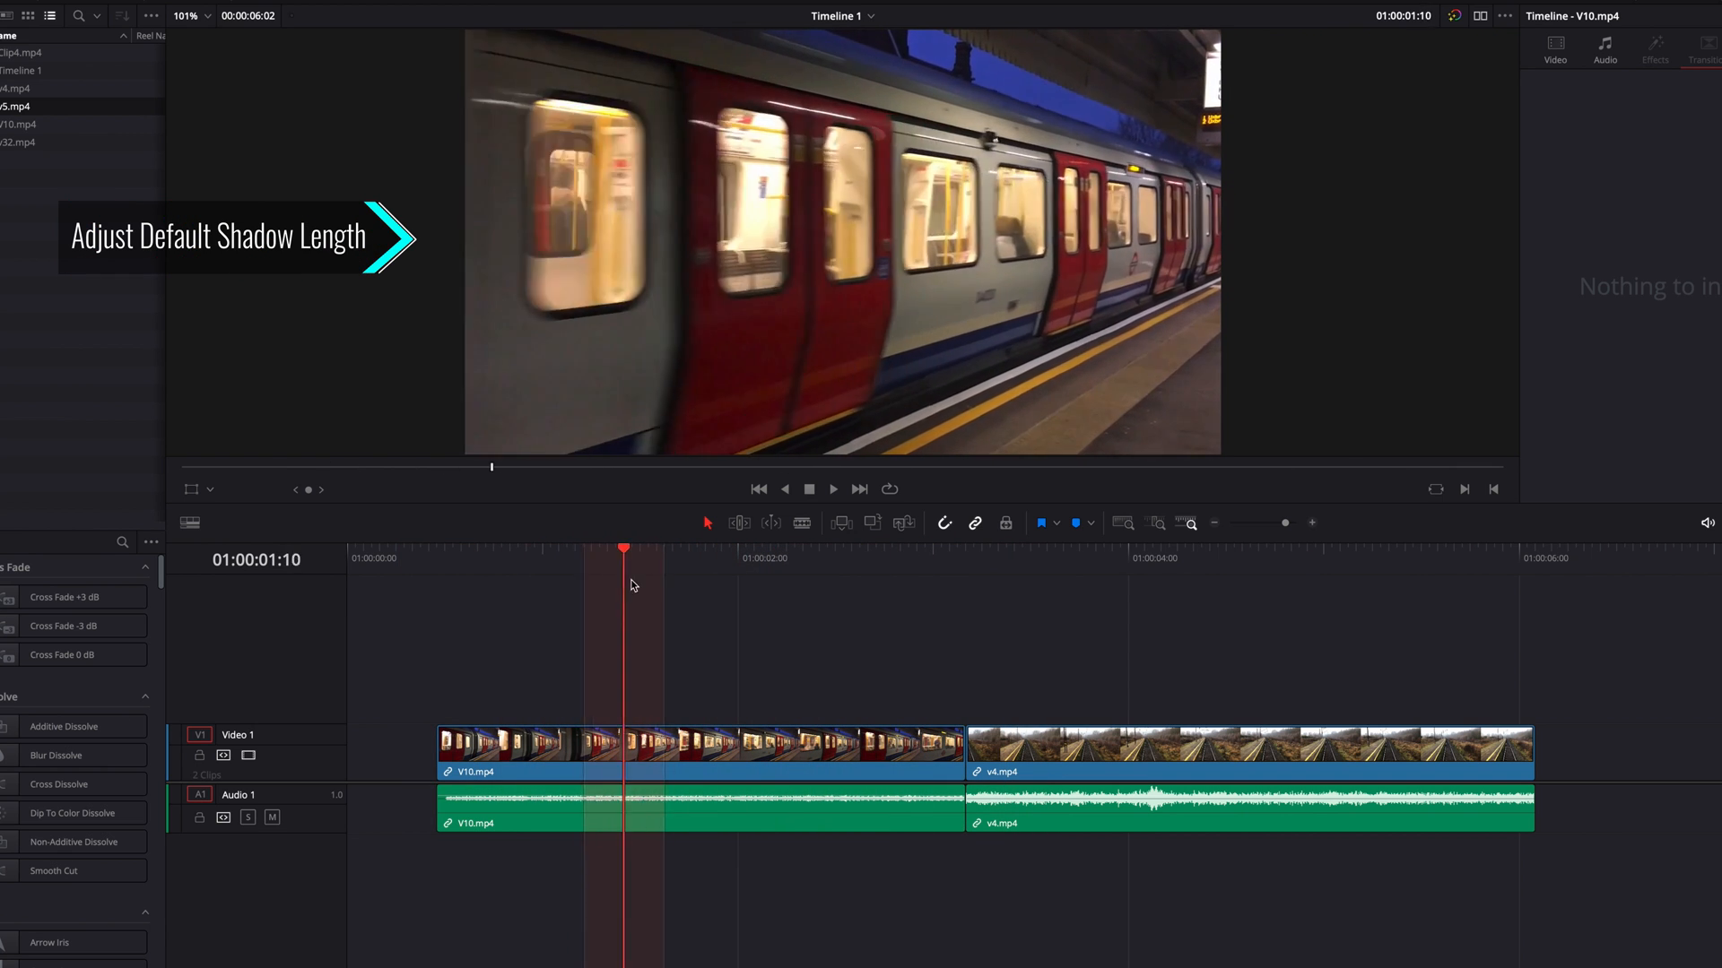
left_click(436, 559)
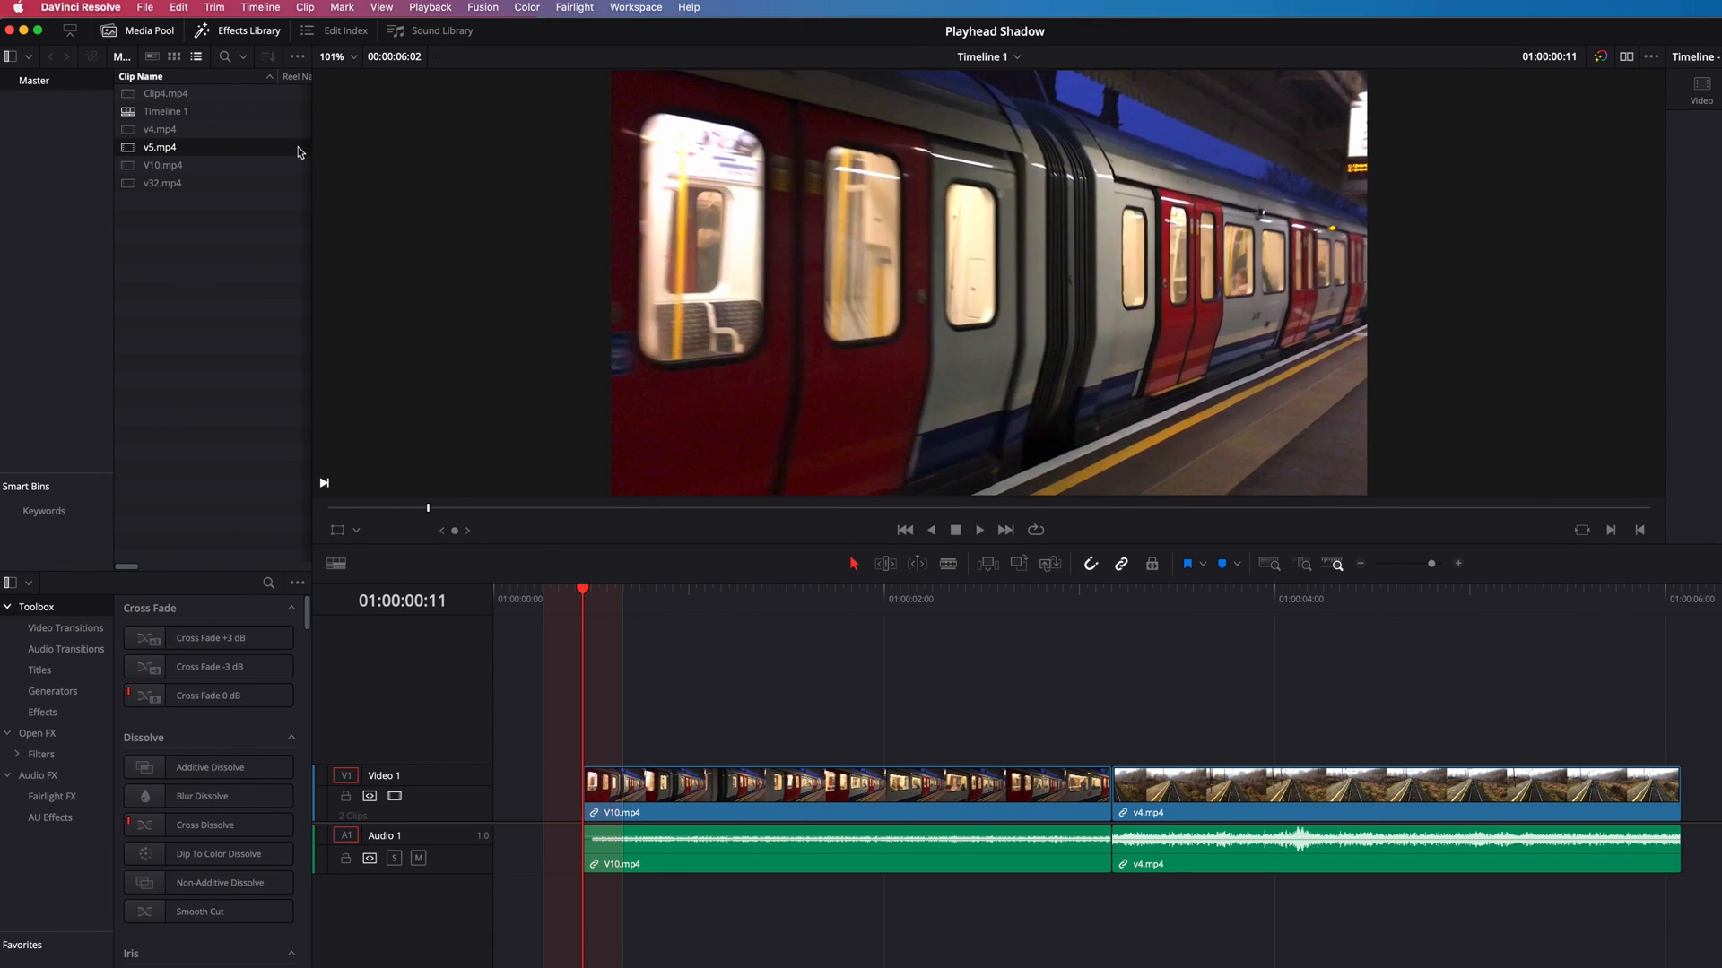
In Preferences > User > Editing, change the pre/post-playhead shadow length frame values.
left_click(79, 7)
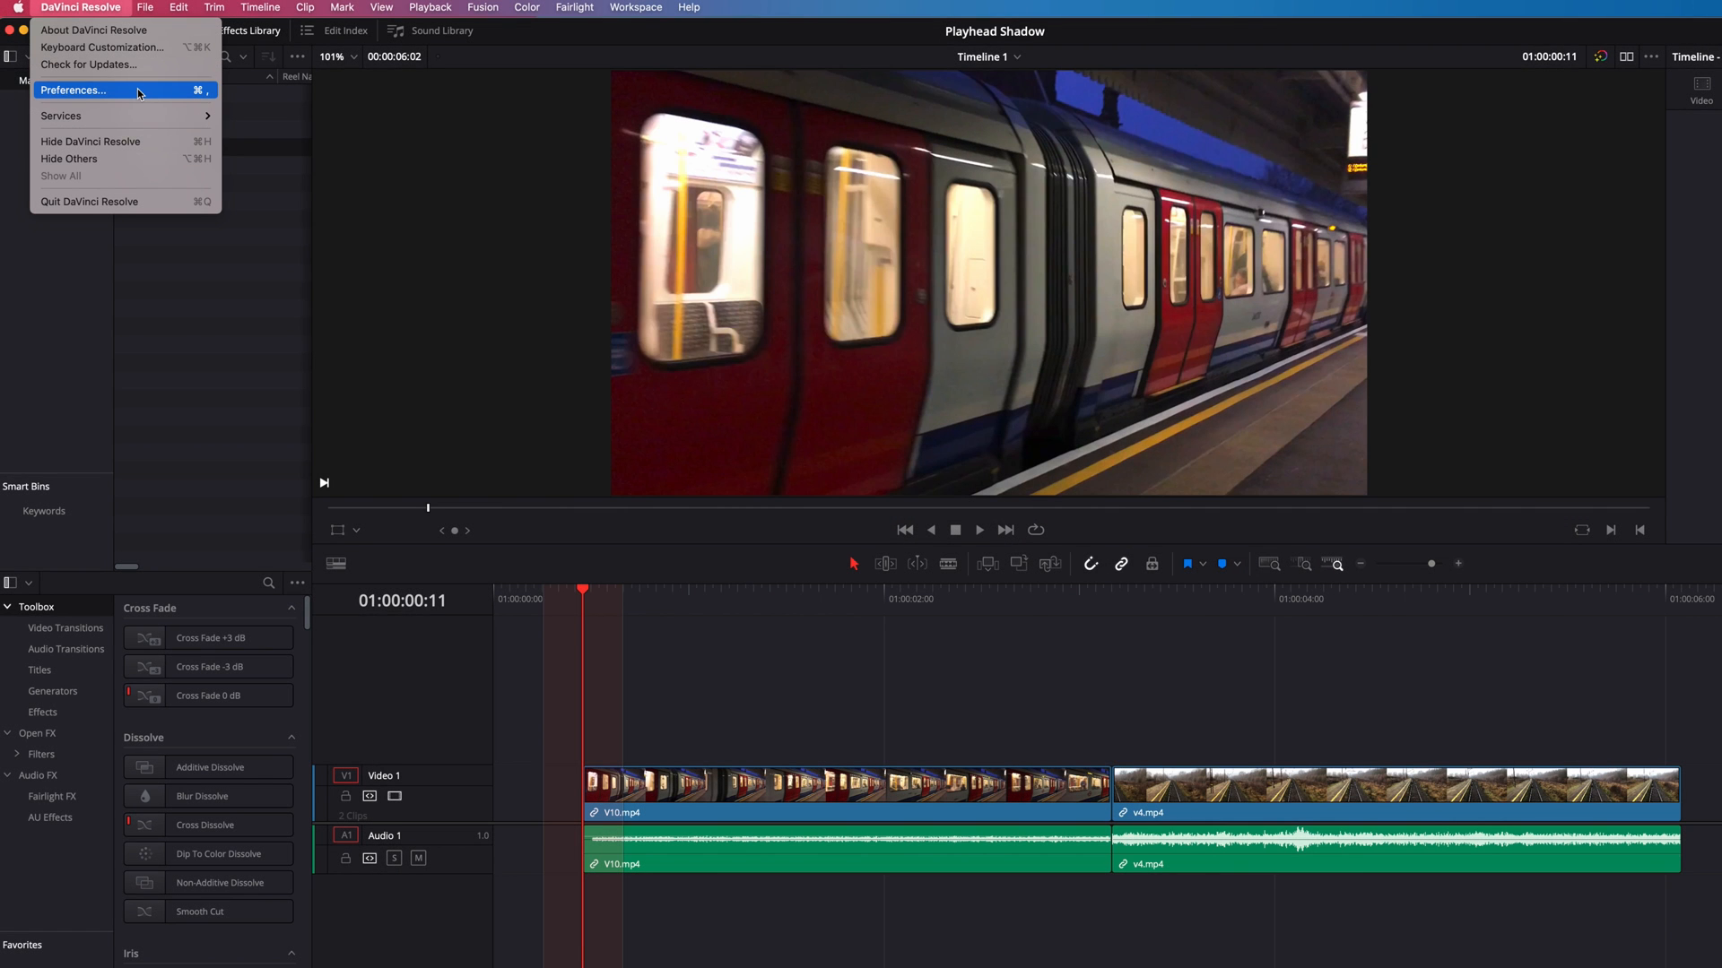
left_click(71, 90)
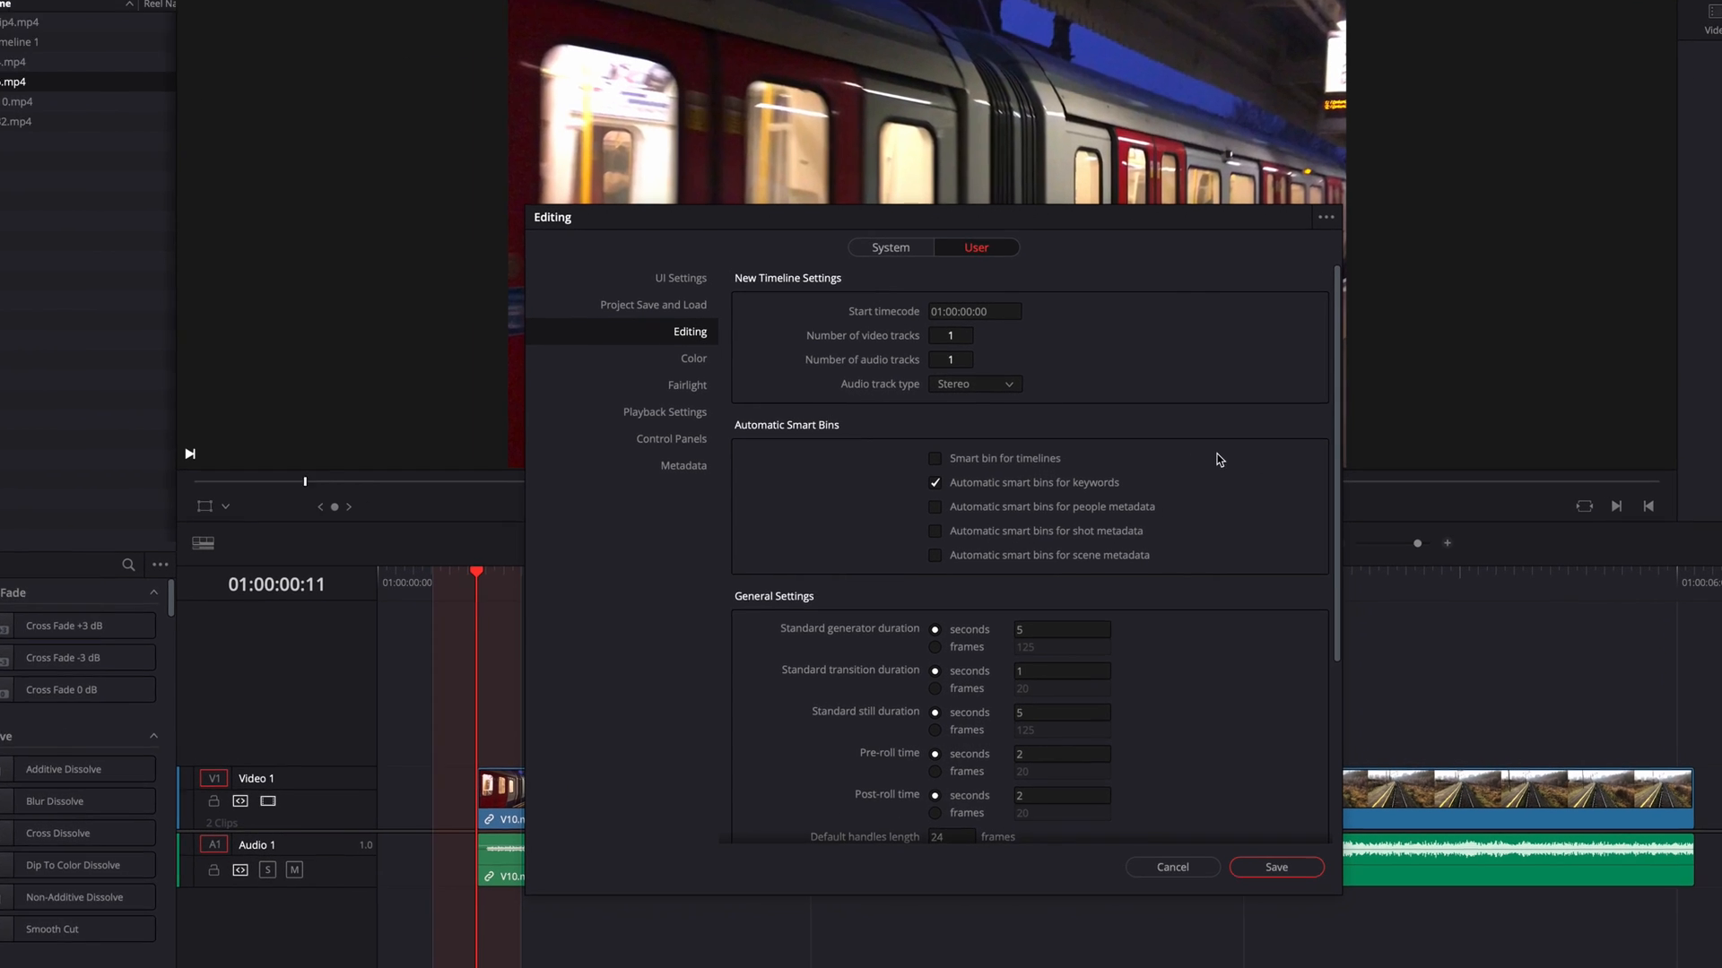
scroll("down", 3)
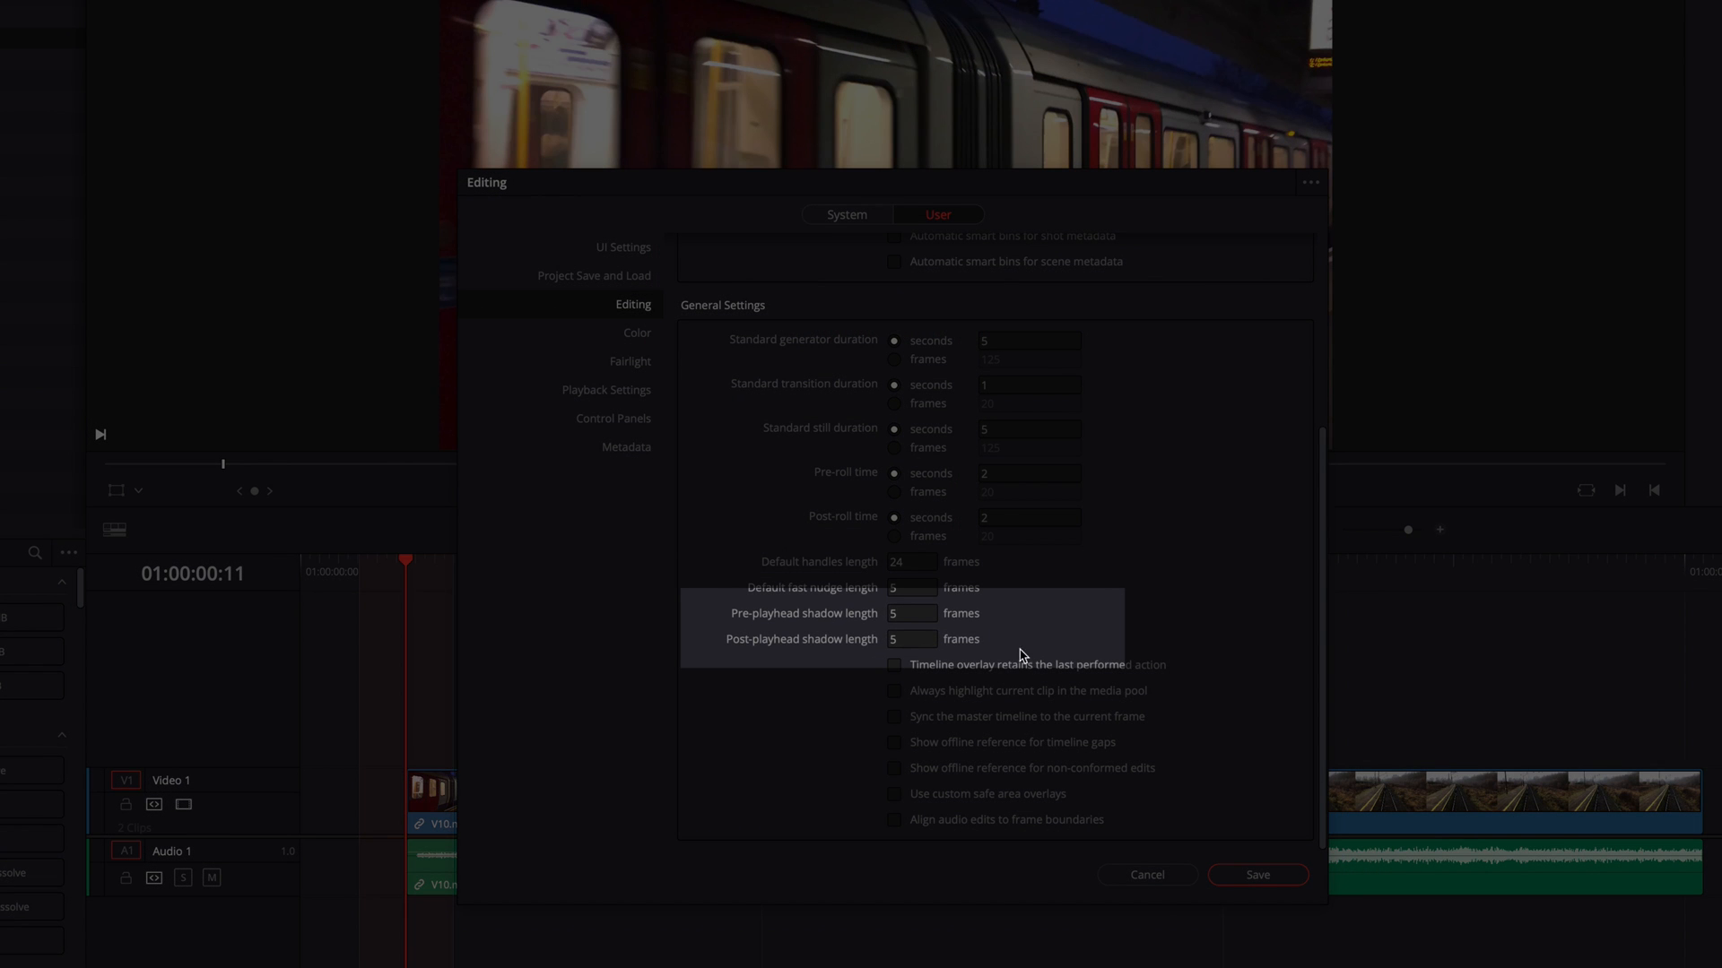
left_click(911, 613)
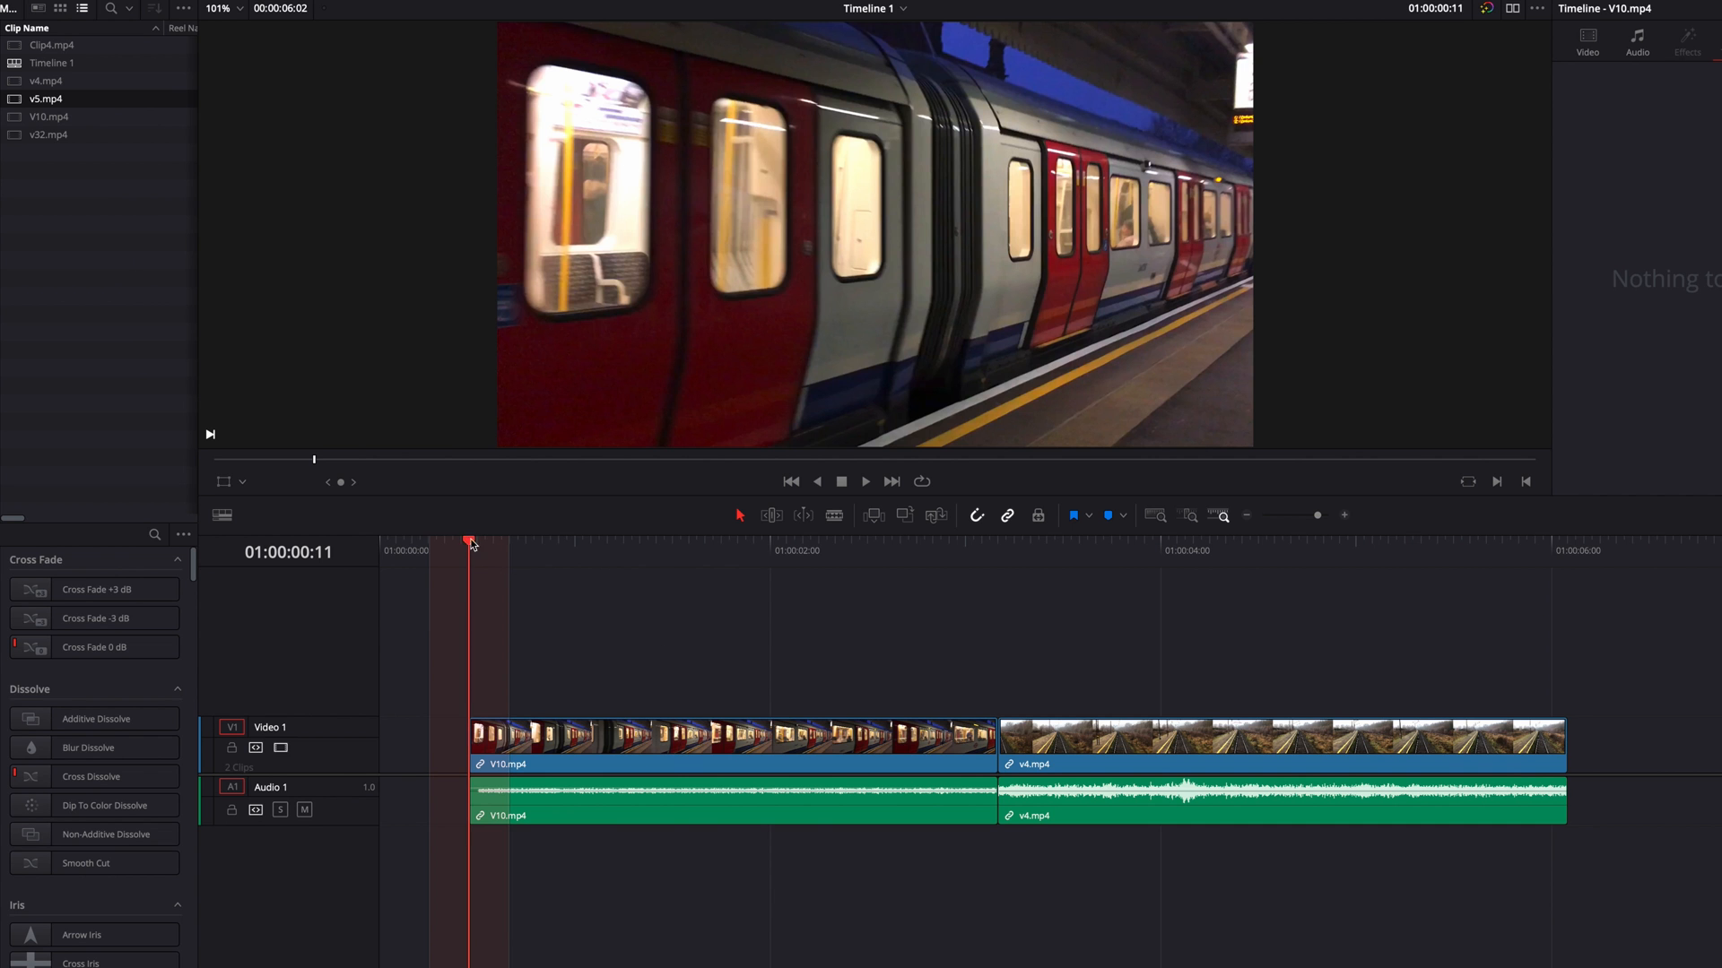
Drag the V10.mp4 clip's end edge left to snap at the playhead inside the shadow.
left_click(957, 551)
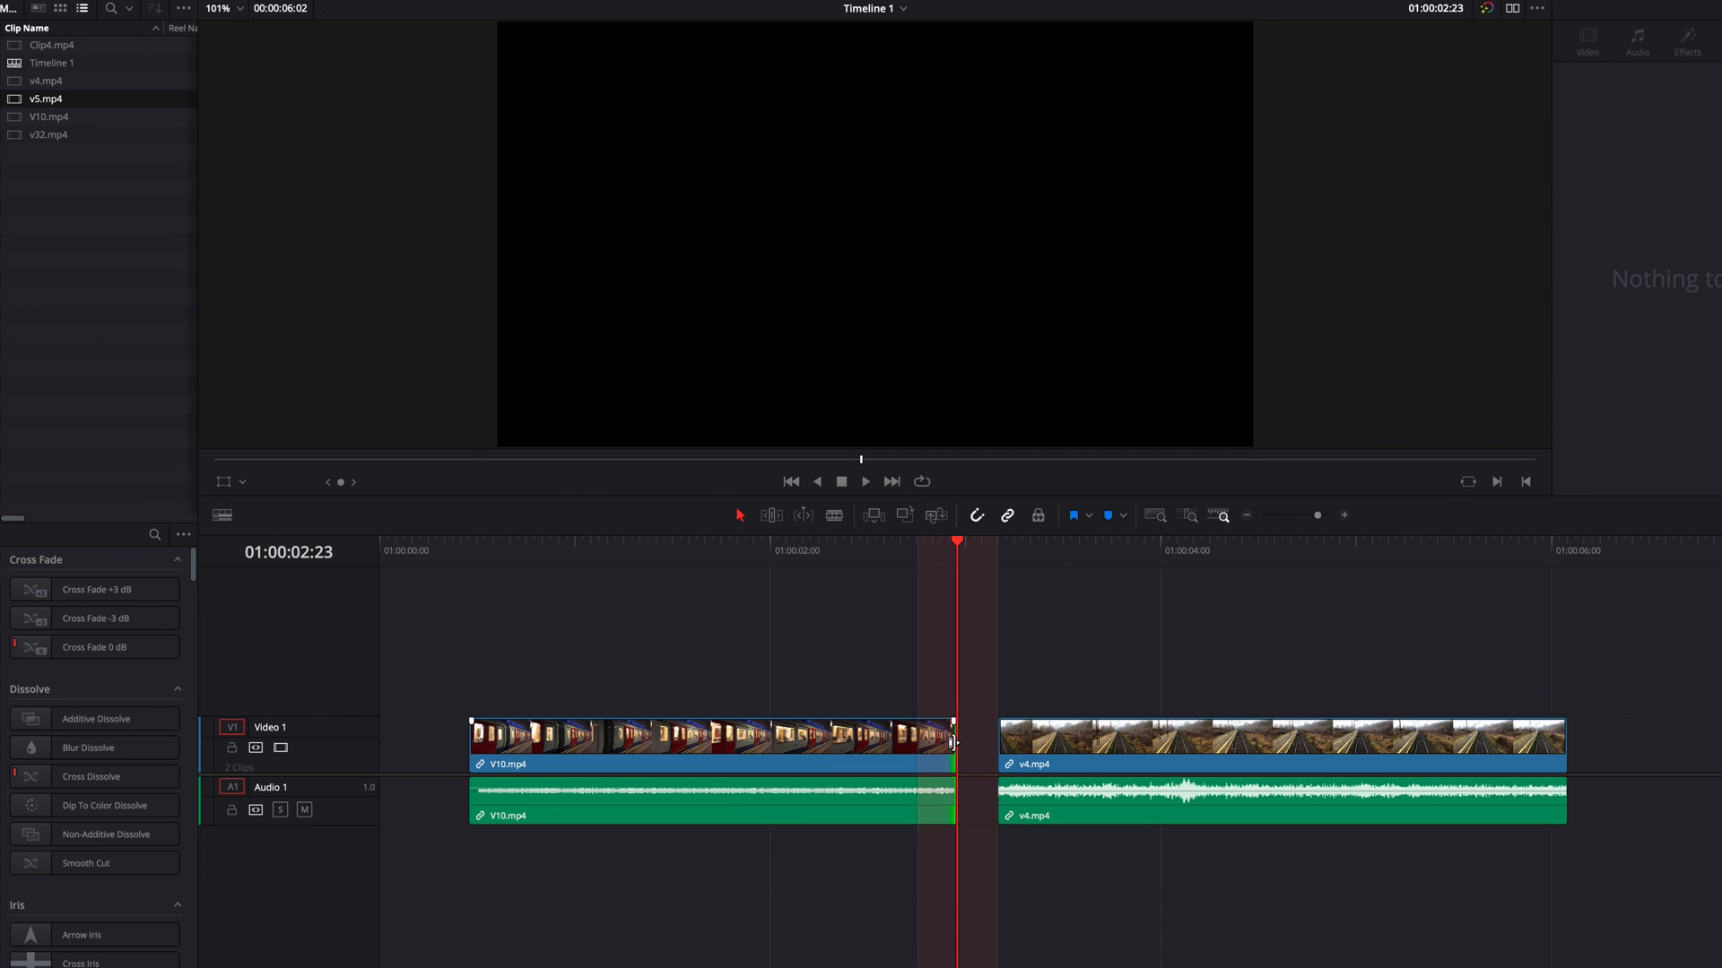
left_click(1038, 550)
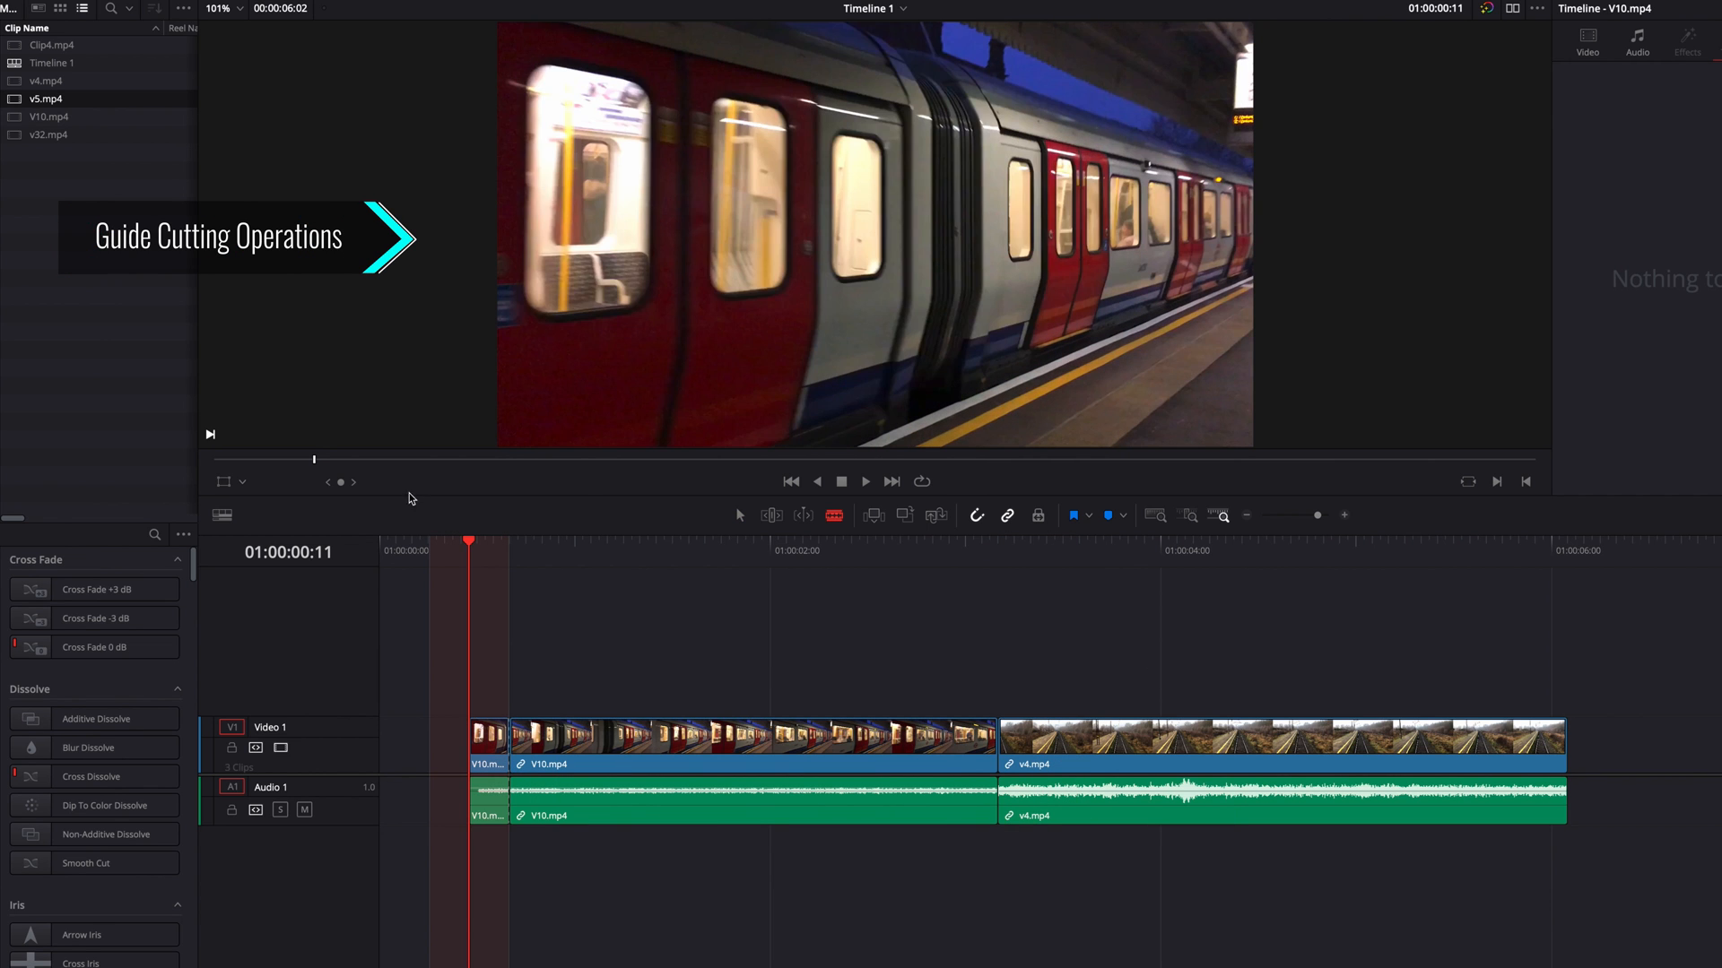
Blade the V10.mp4 clip at both playhead shadow boundaries into shorter pieces.
left_click(859, 549)
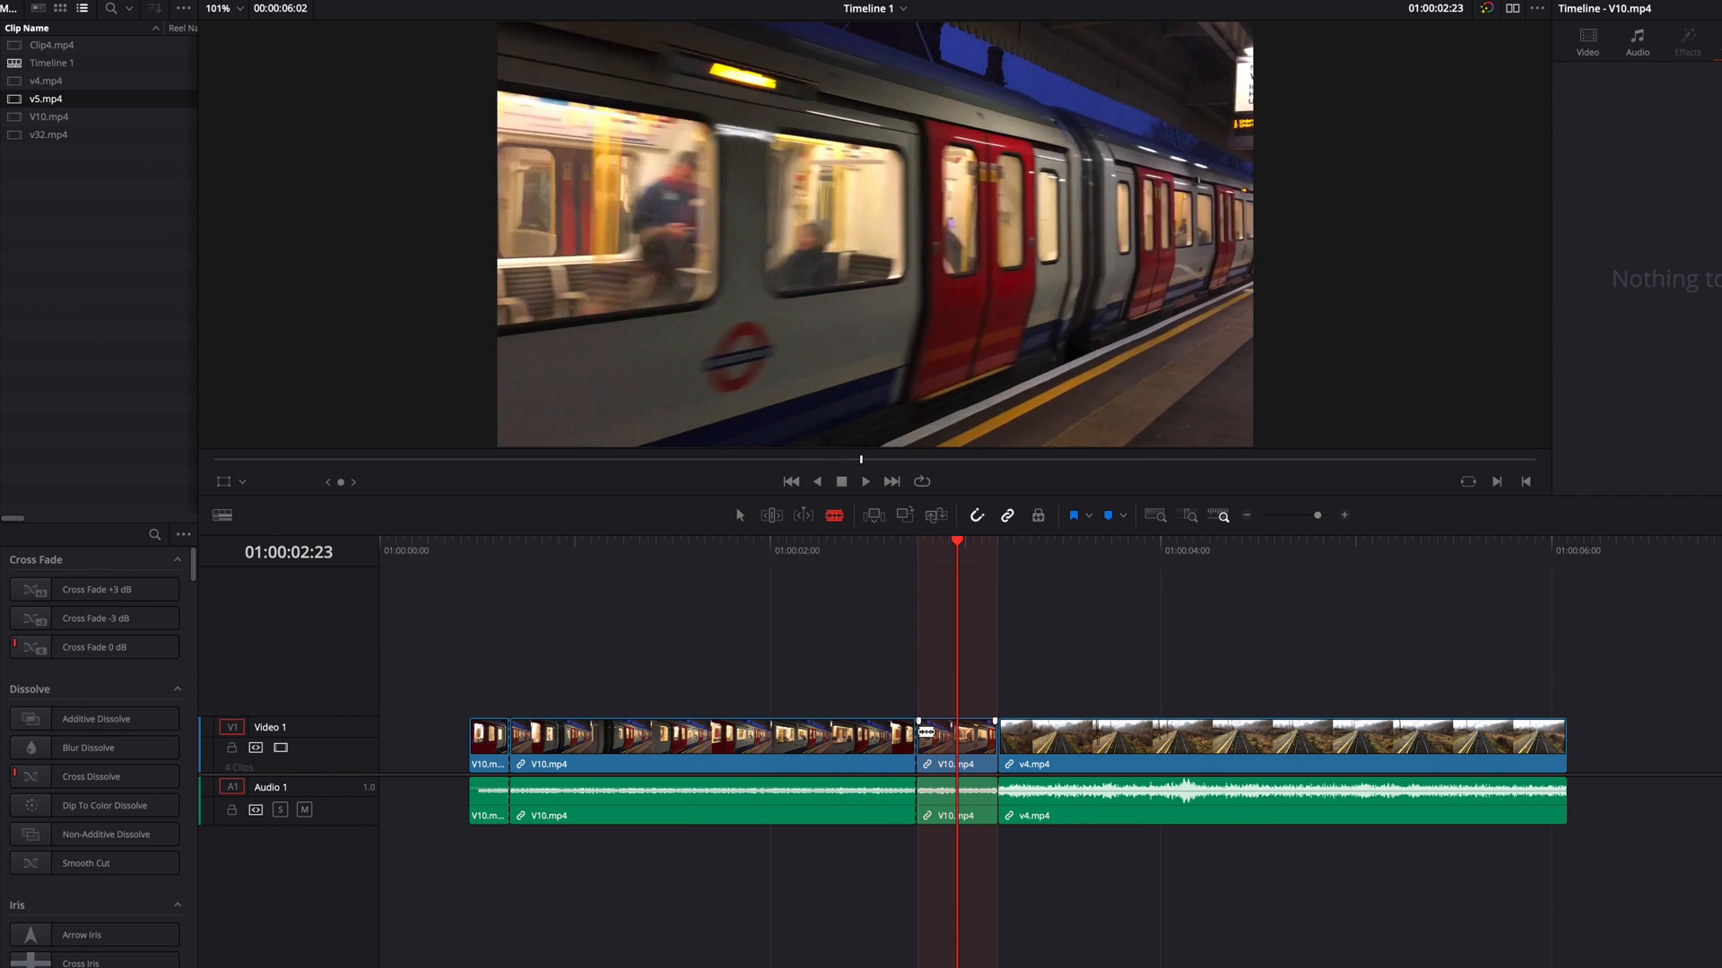
left_click(1161, 551)
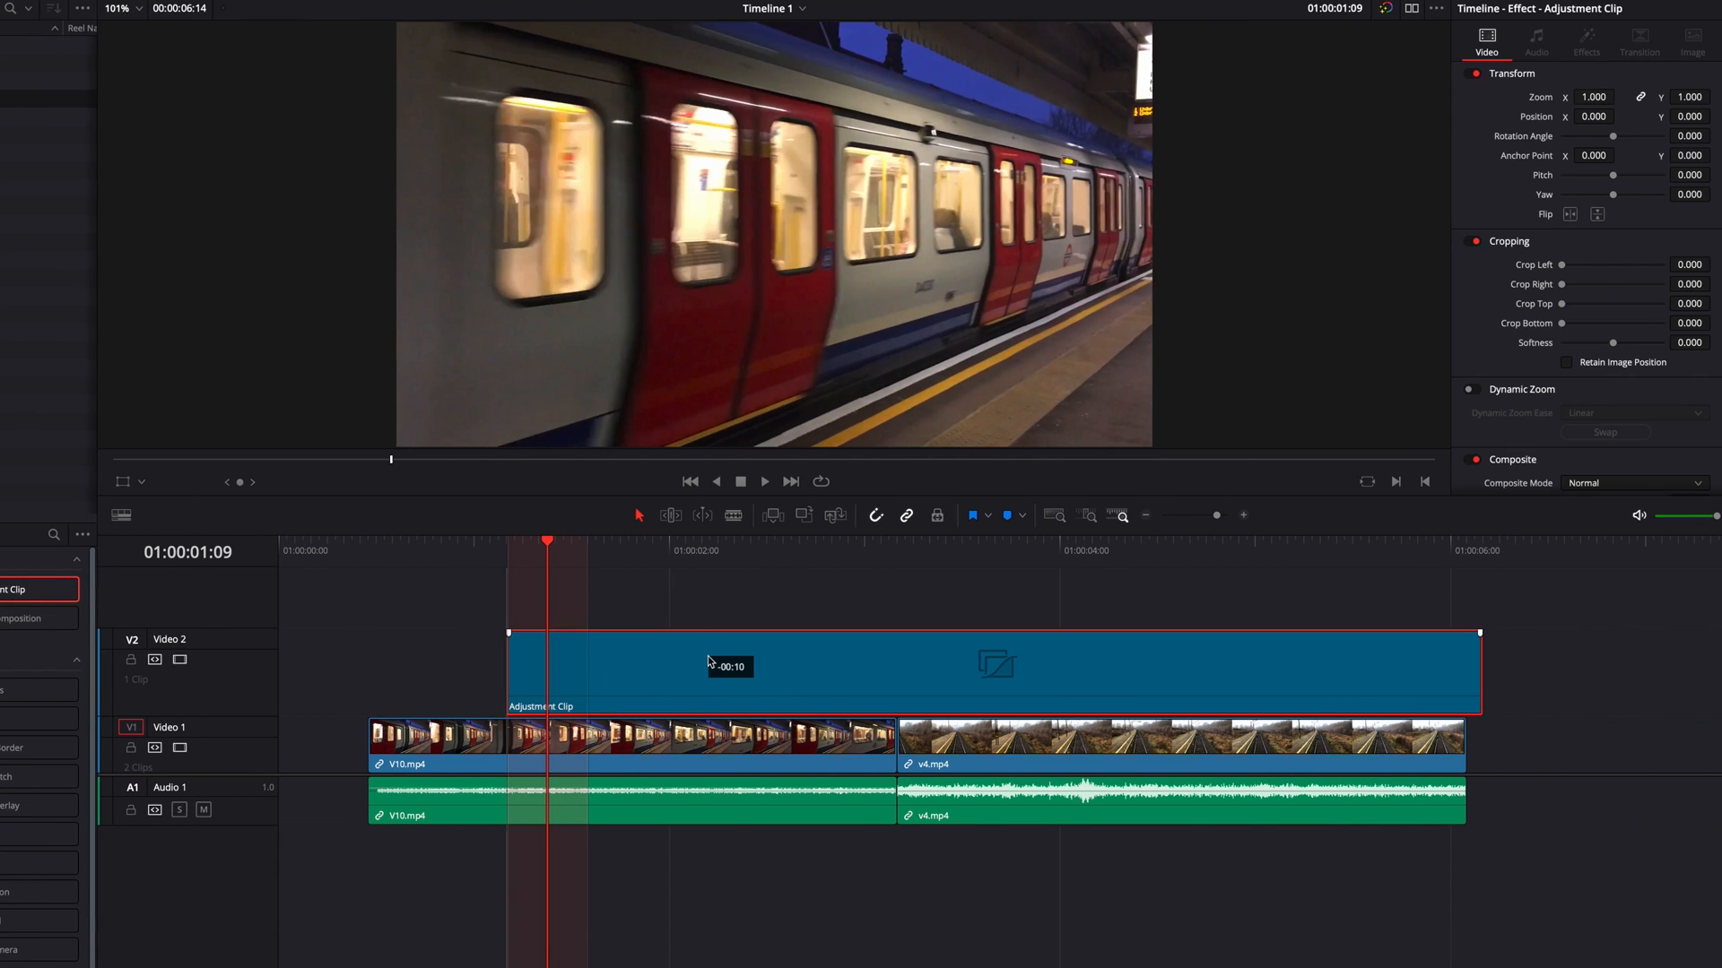
mouse_move(1112, 667)
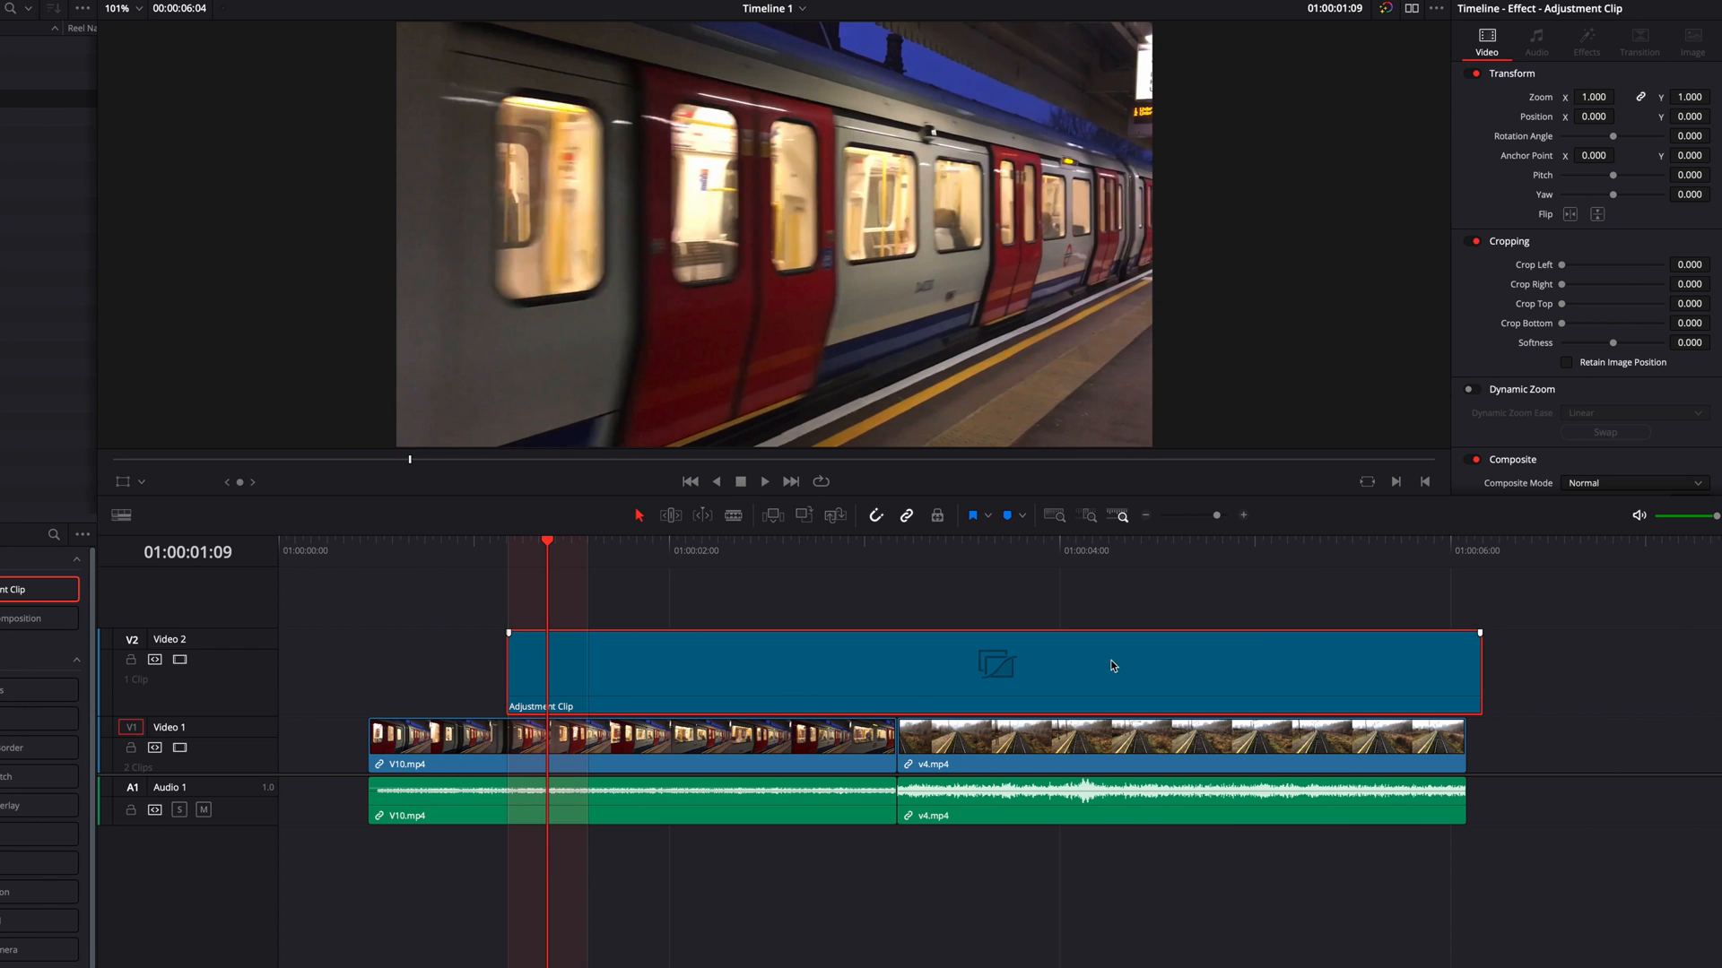